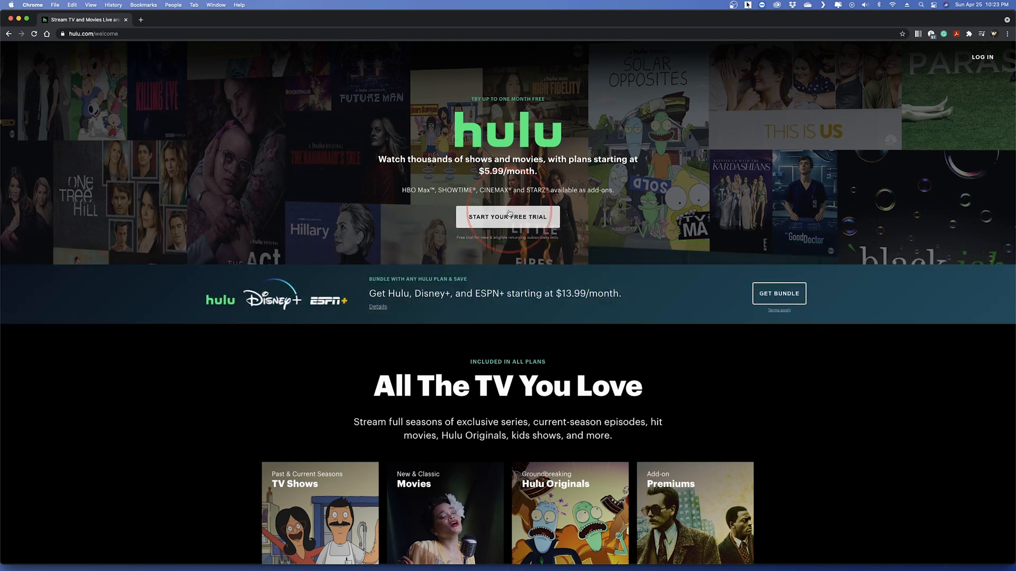
Begin the Hulu free-trial signup from the welcome page
click(508, 217)
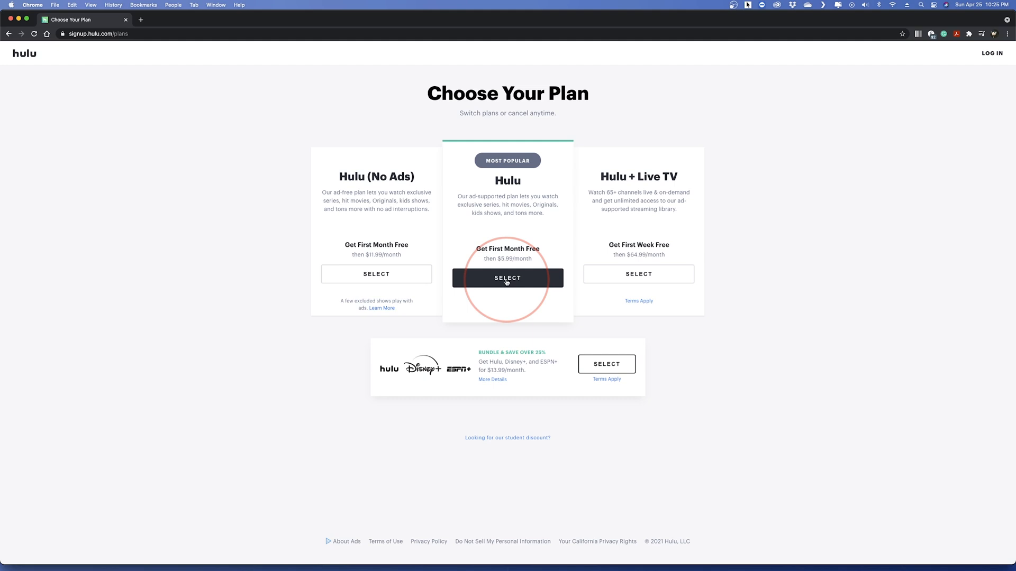
mouse_move(377, 226)
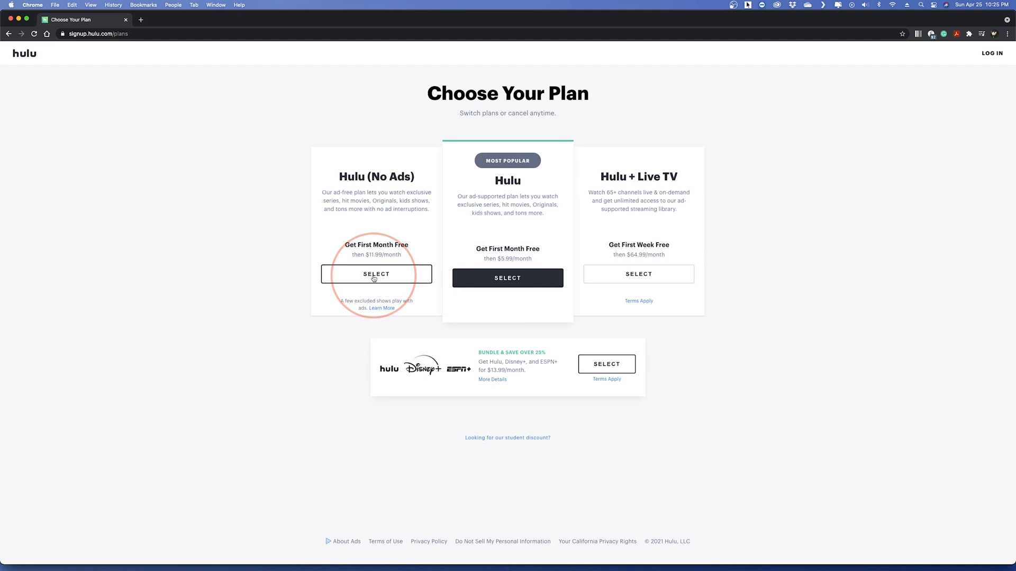
mouse_move(652, 282)
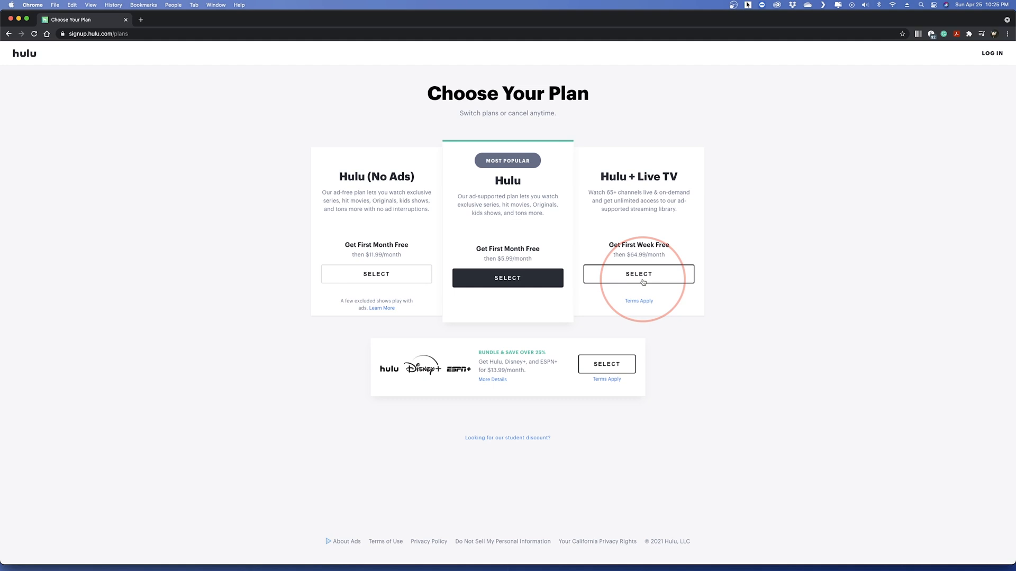
mouse_move(621, 315)
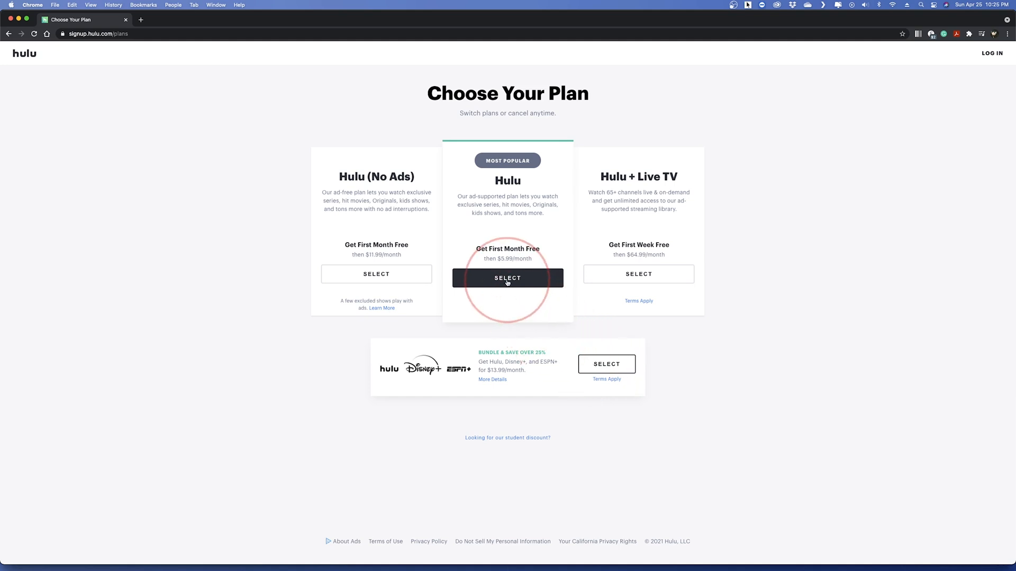
Choose the $5.99/month ad-supported Hulu plan and submit the new account details
click(508, 278)
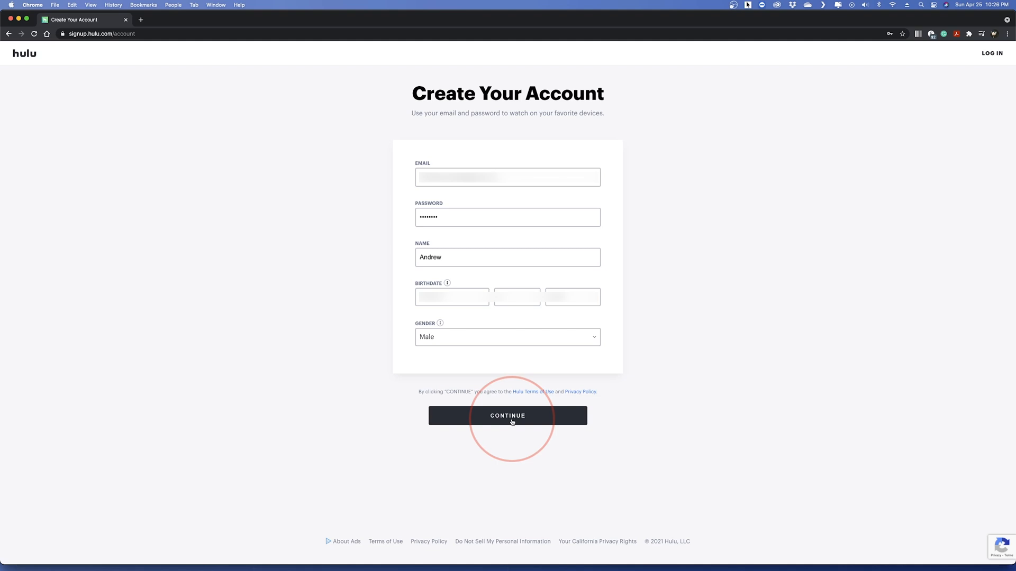
click(508, 416)
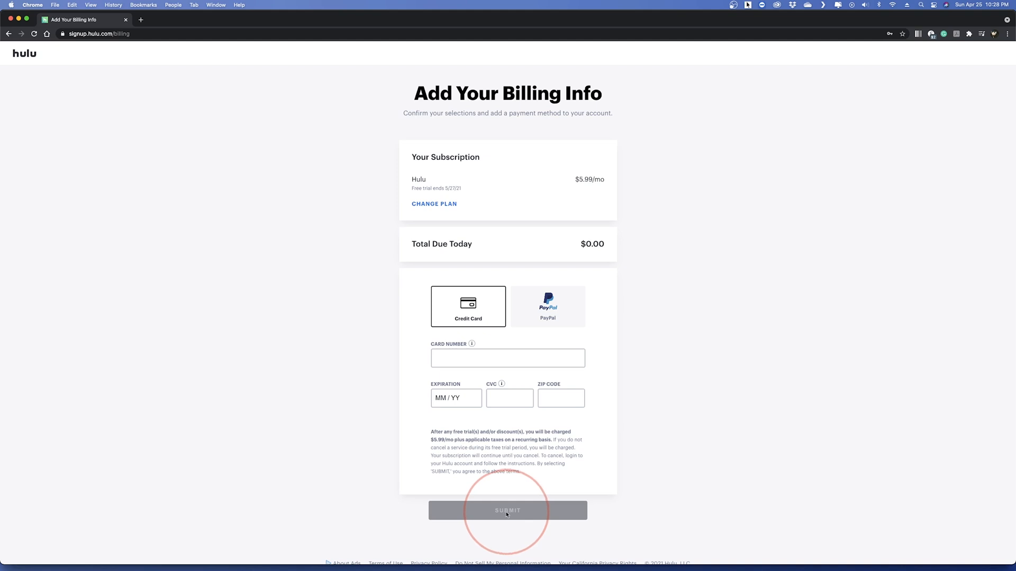
Submit billing with $0.00 due today and land on the Hulu home browse page
click(507, 511)
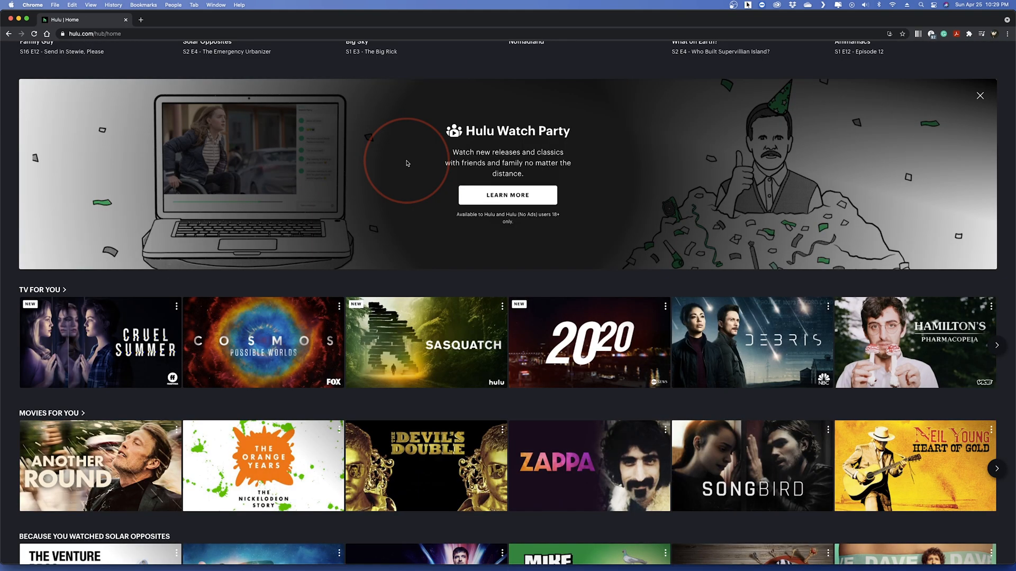